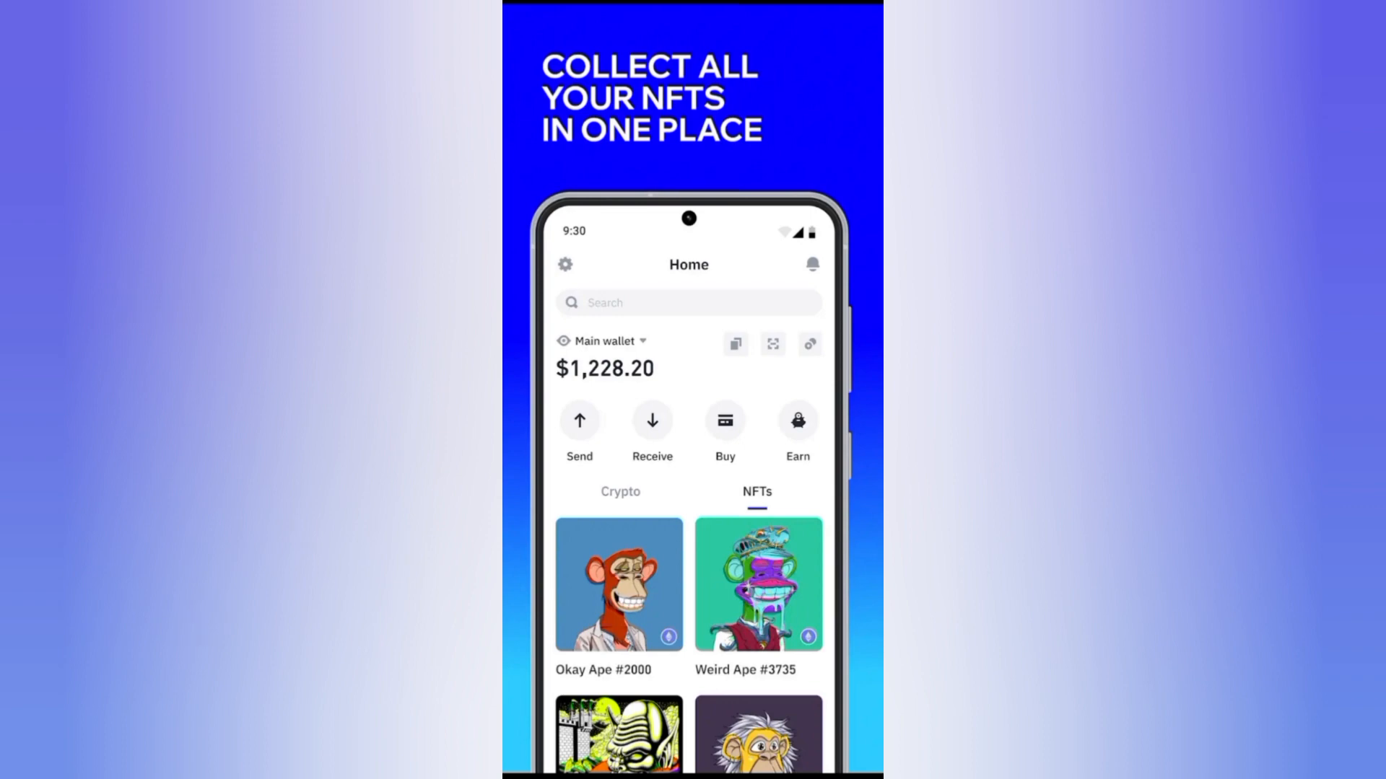
Install Trust Wallet from its Play Store listing and launch it to the welcome screen
left_click(651, 420)
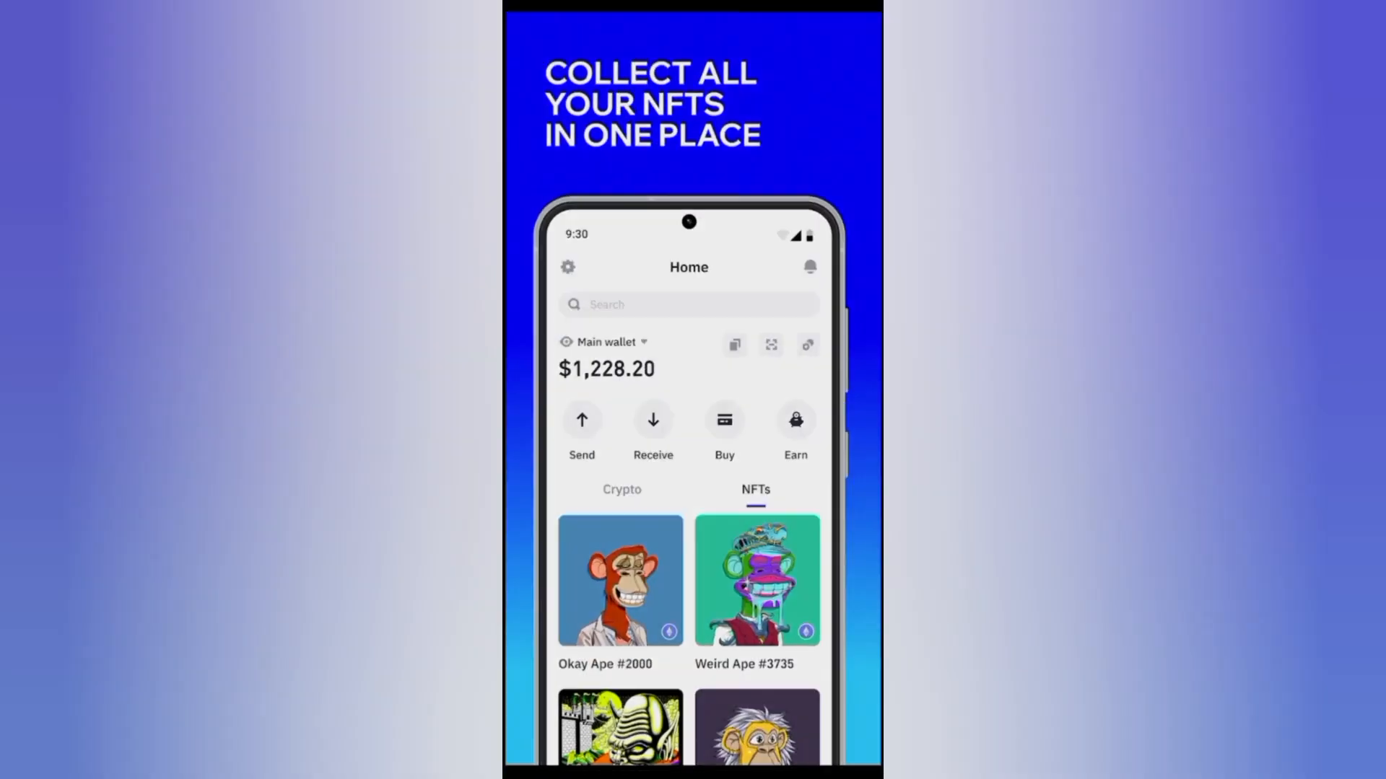
left_click(723, 420)
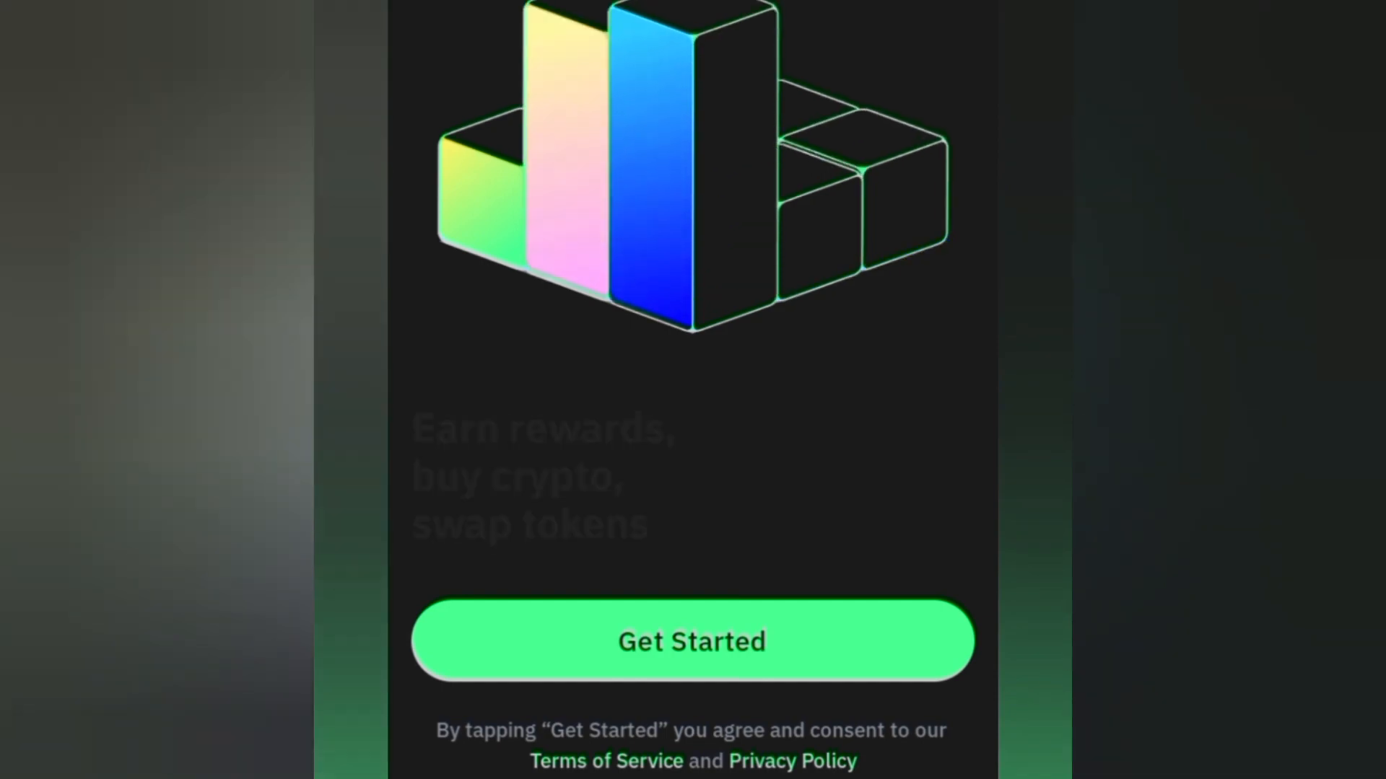
Begin creating a new wallet with the Google Drive backup option
left_click(691, 641)
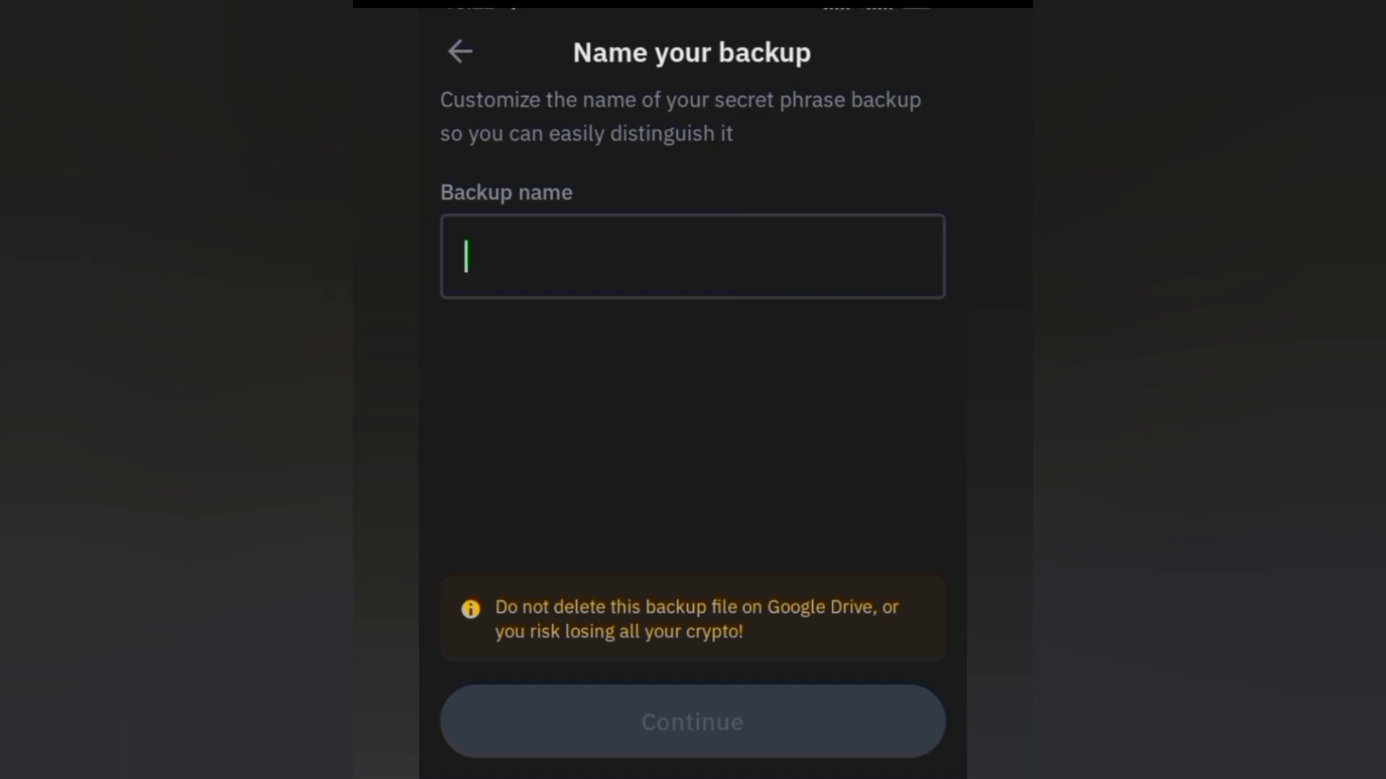
Name the secret phrase backup 'trust wallet' and continue to account selection
type("tr")
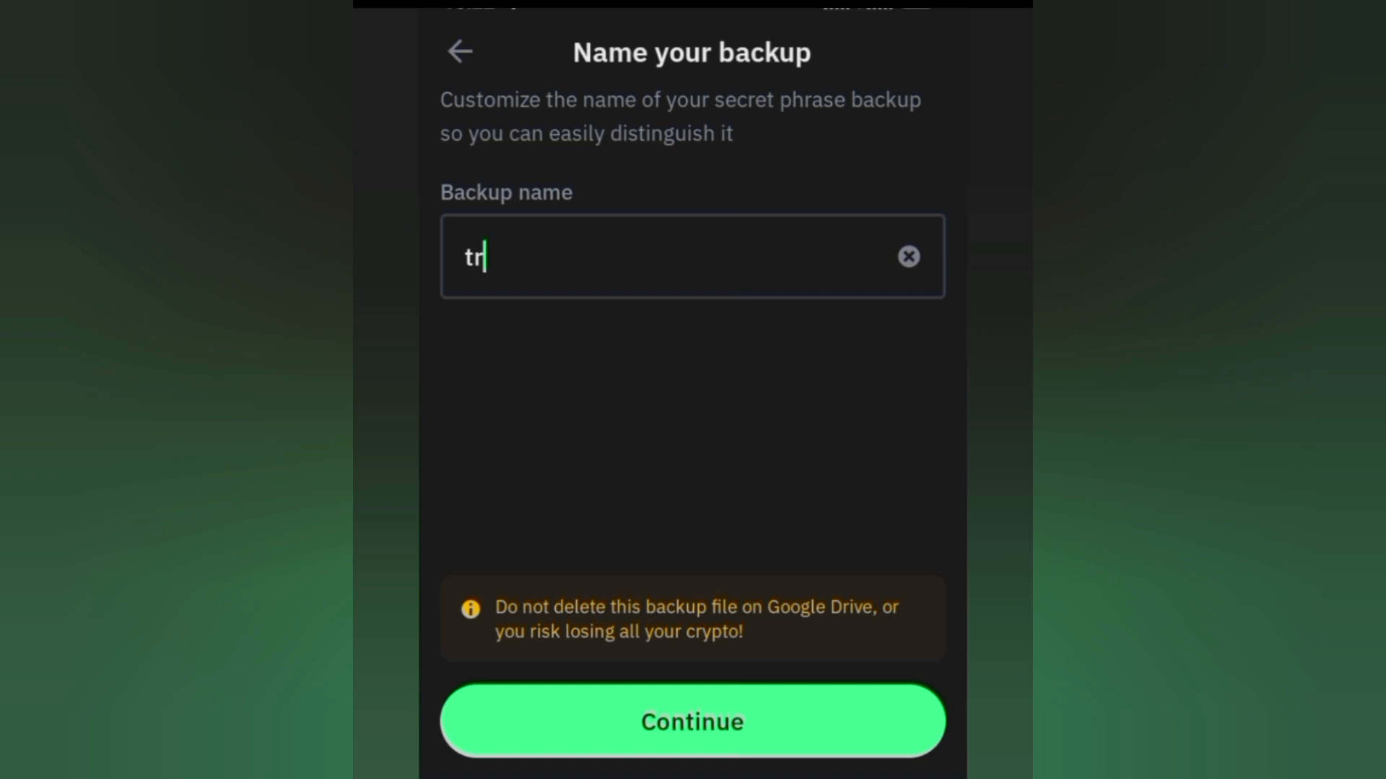
type("ust")
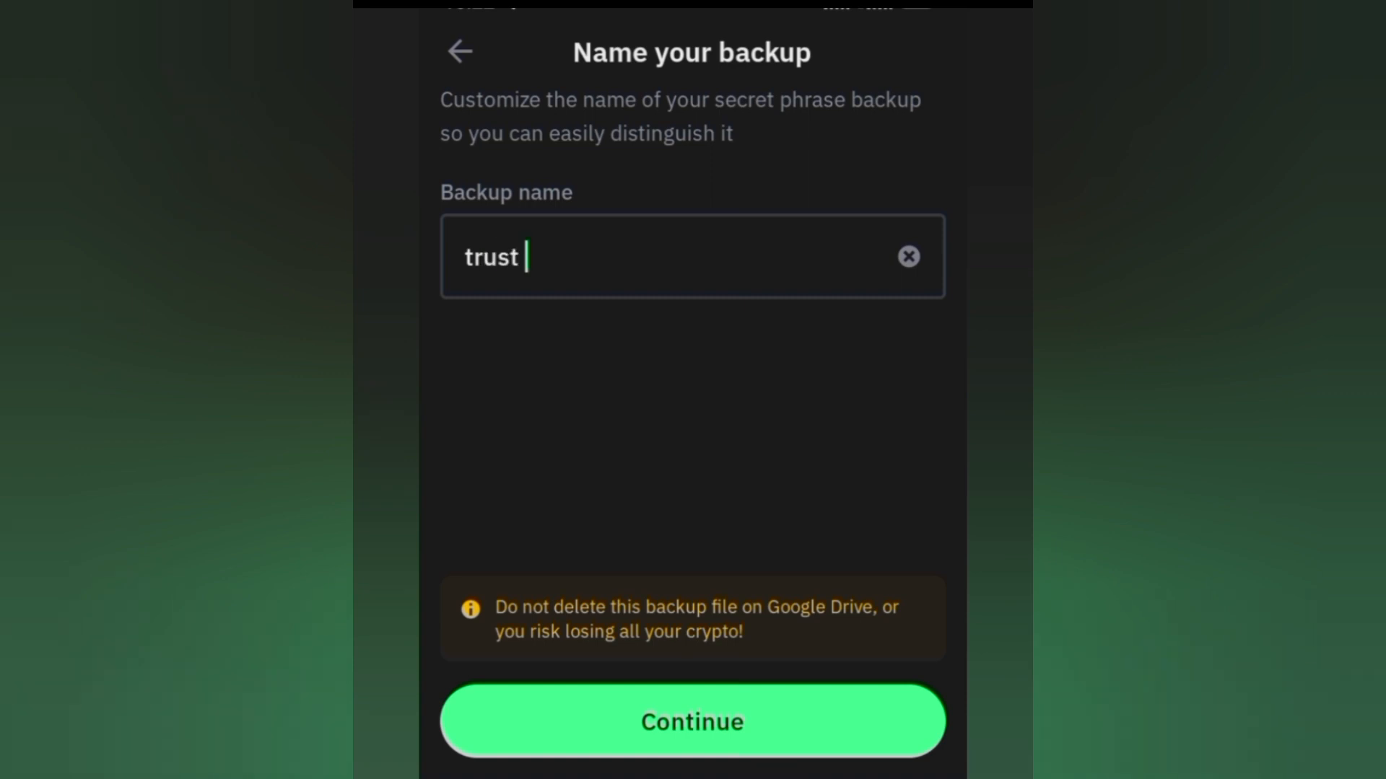
type("w")
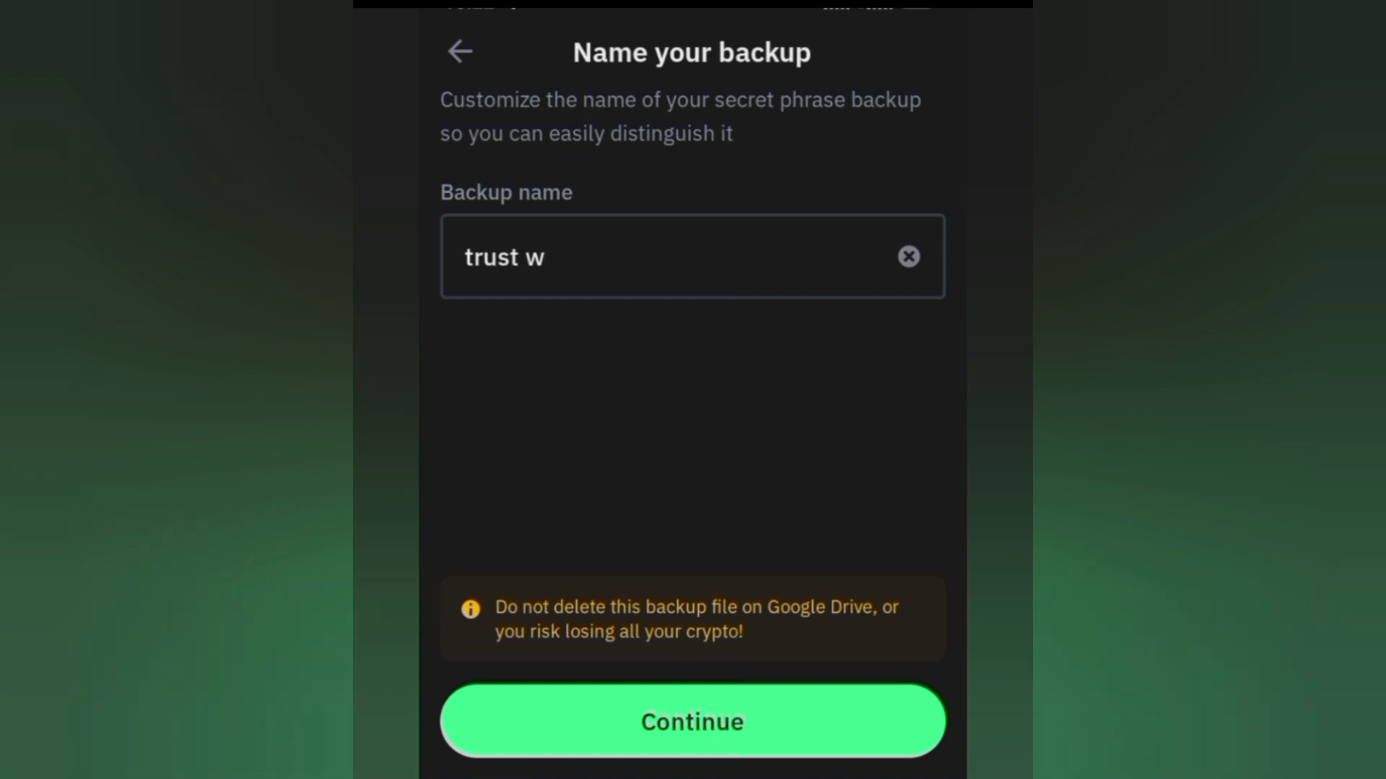
type("al")
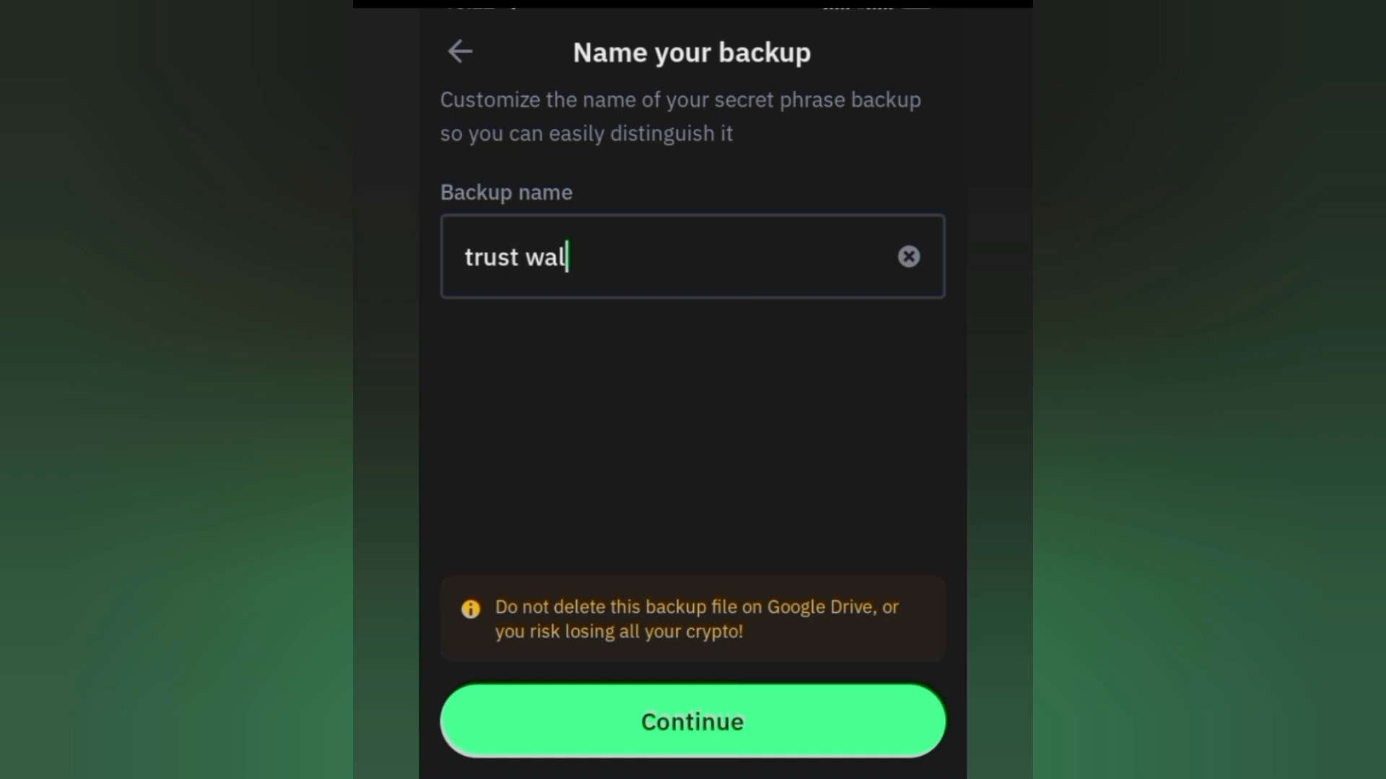
type("let")
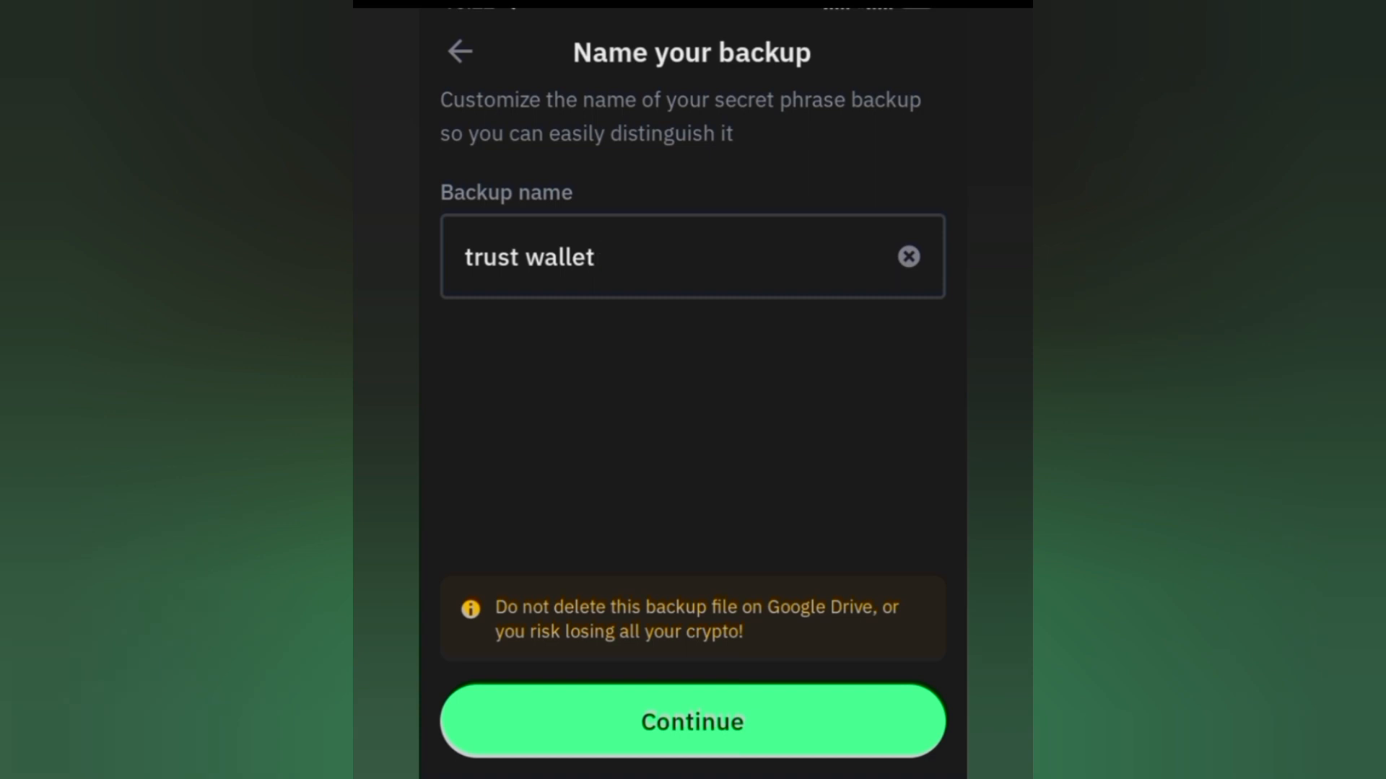
type("😍")
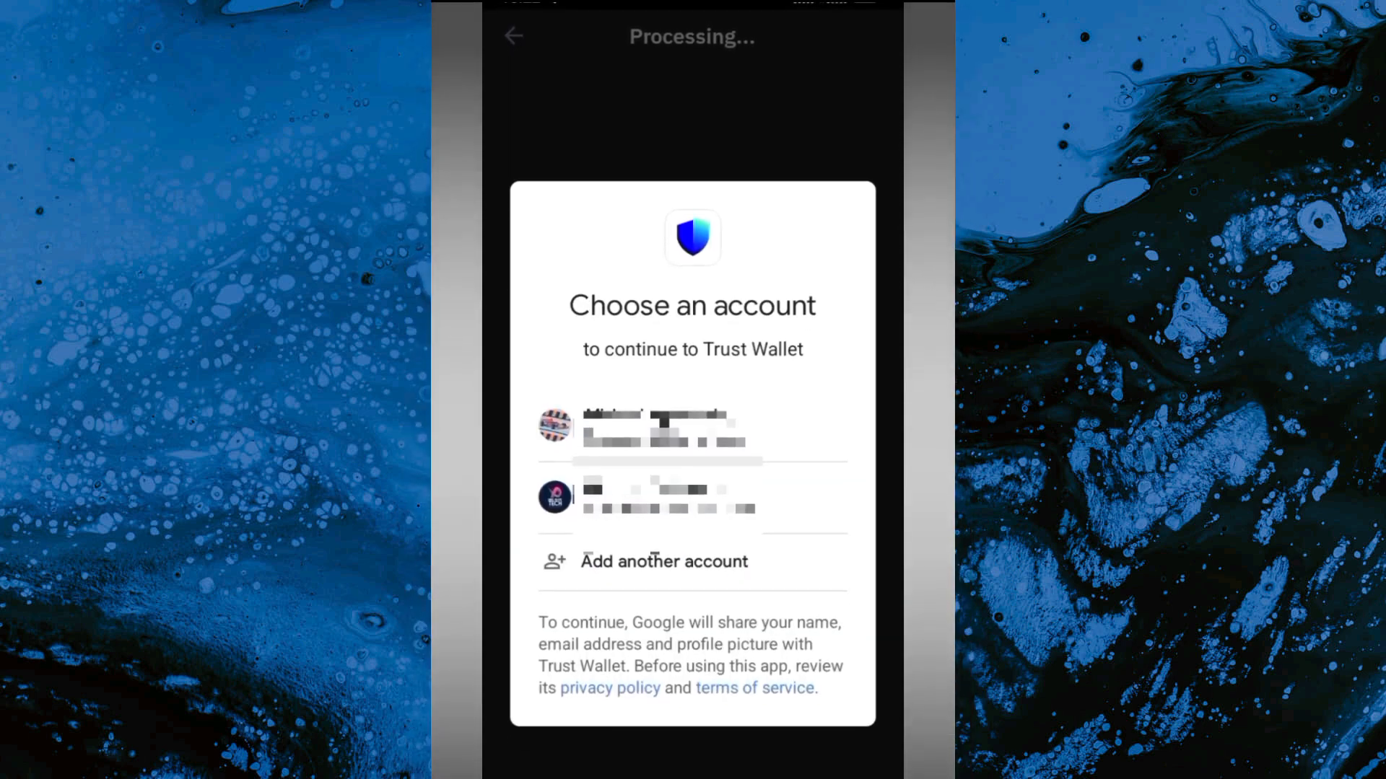
Choose the Google account to use for the Drive backup
left_click(691, 425)
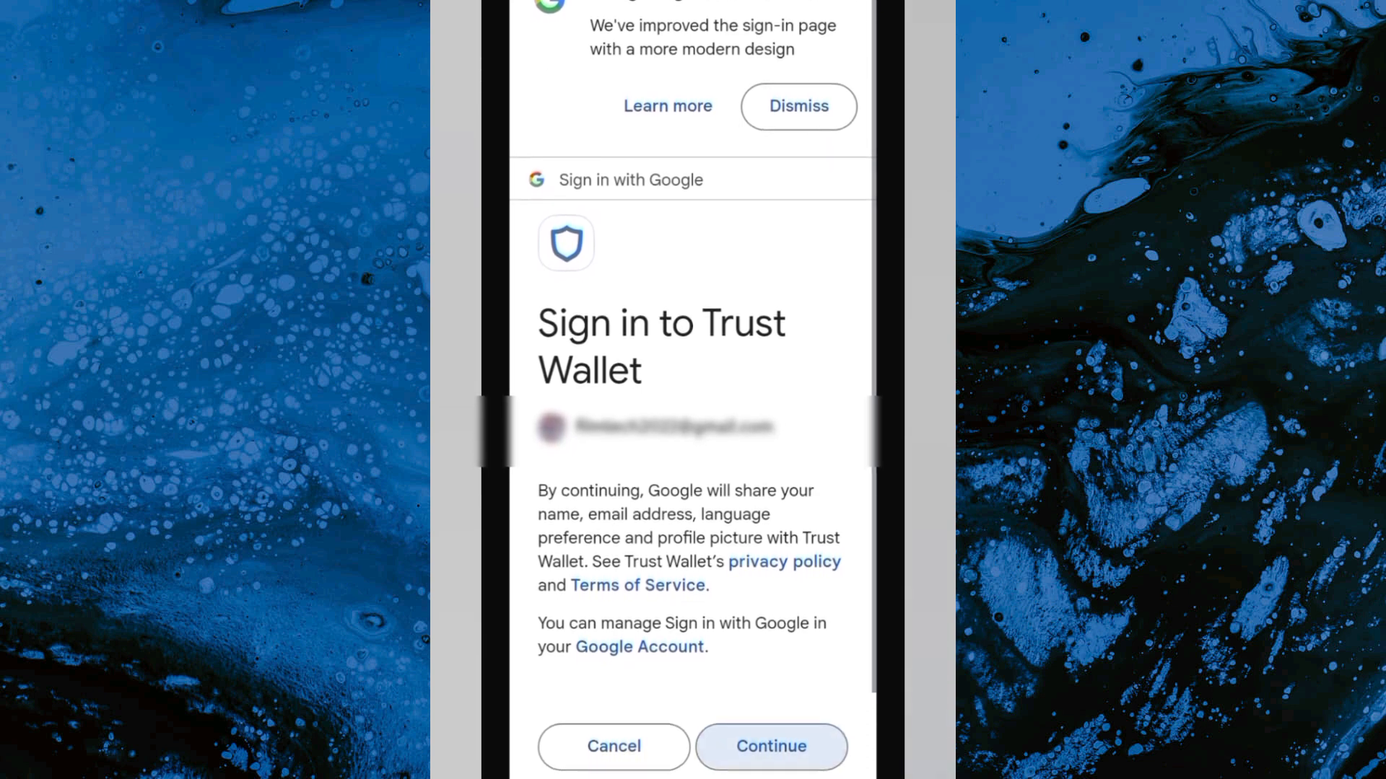
Agree to Google sign-in and allow Trust Wallet access to Google Drive files
left_click(769, 746)
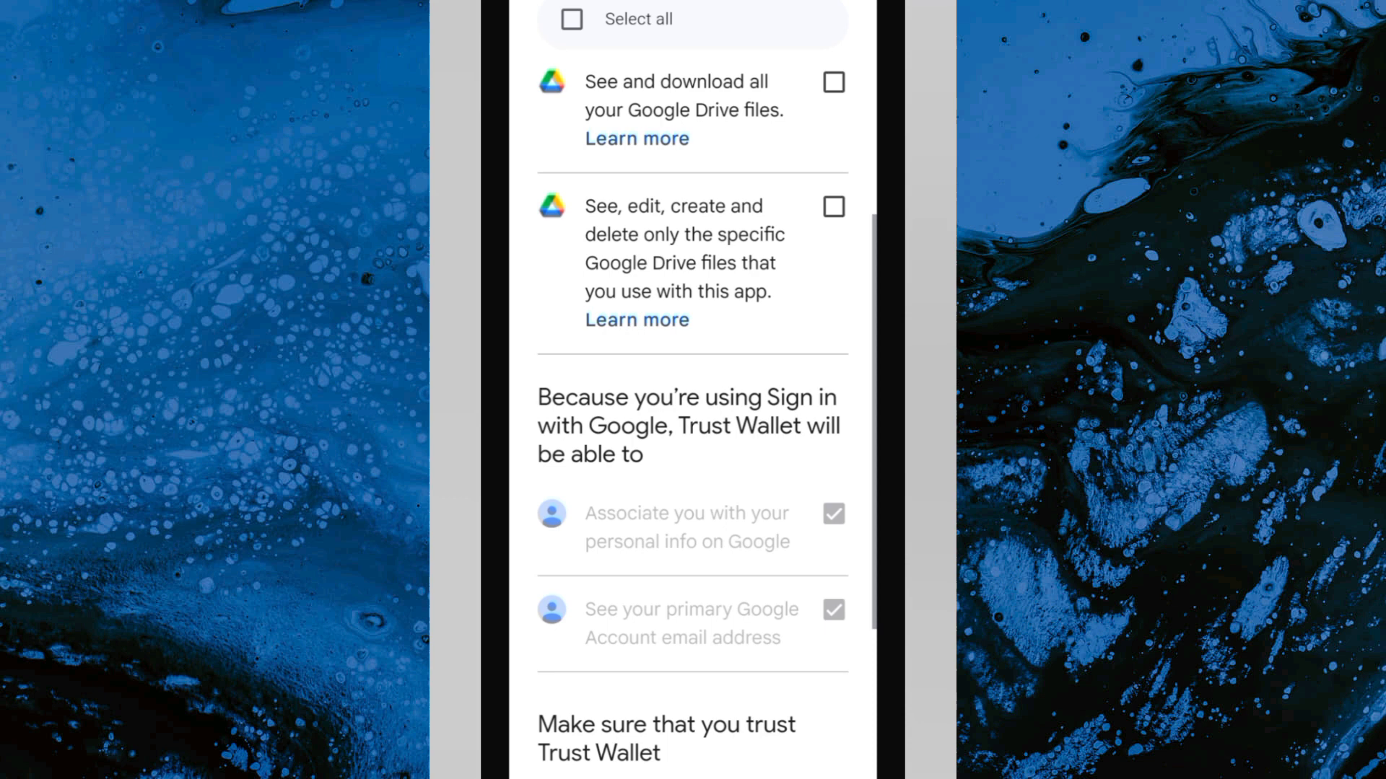
scroll("down", 3)
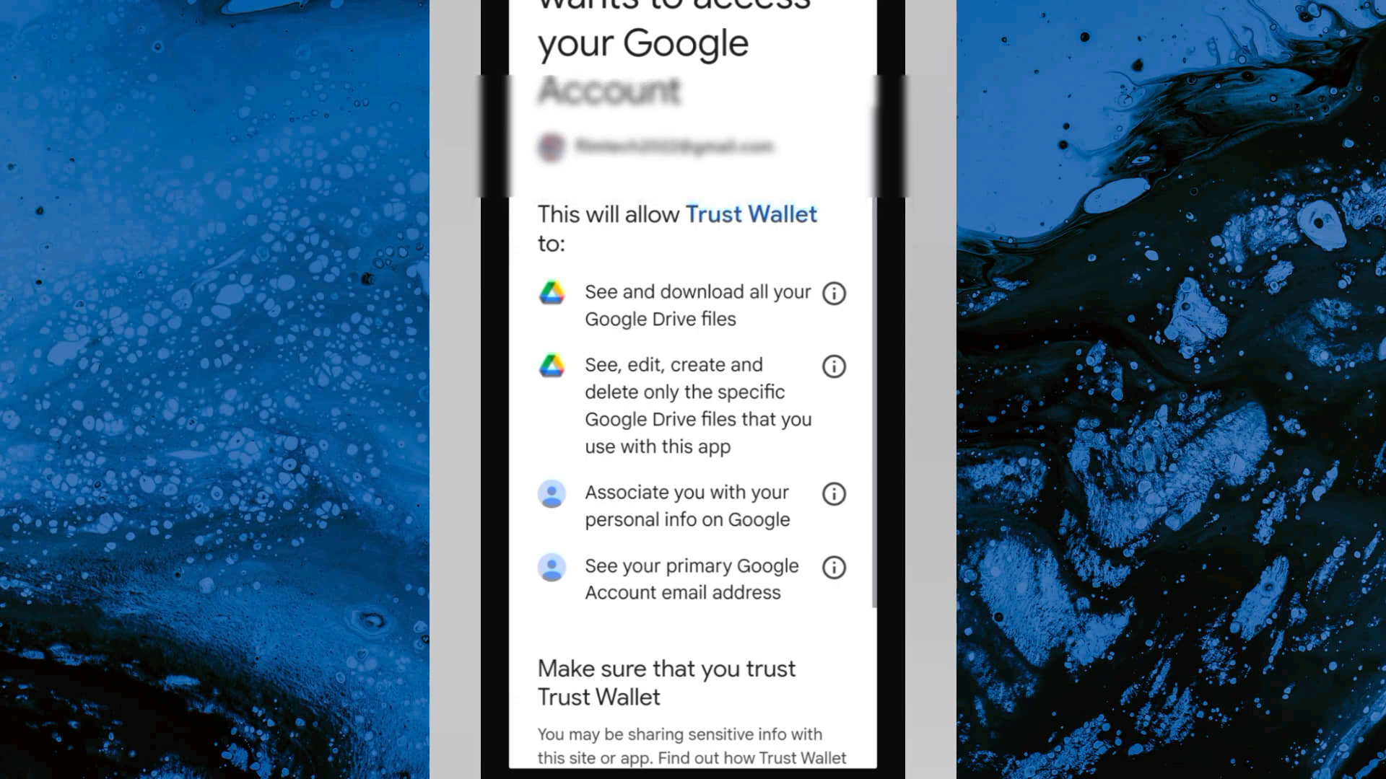
scroll("down", 3)
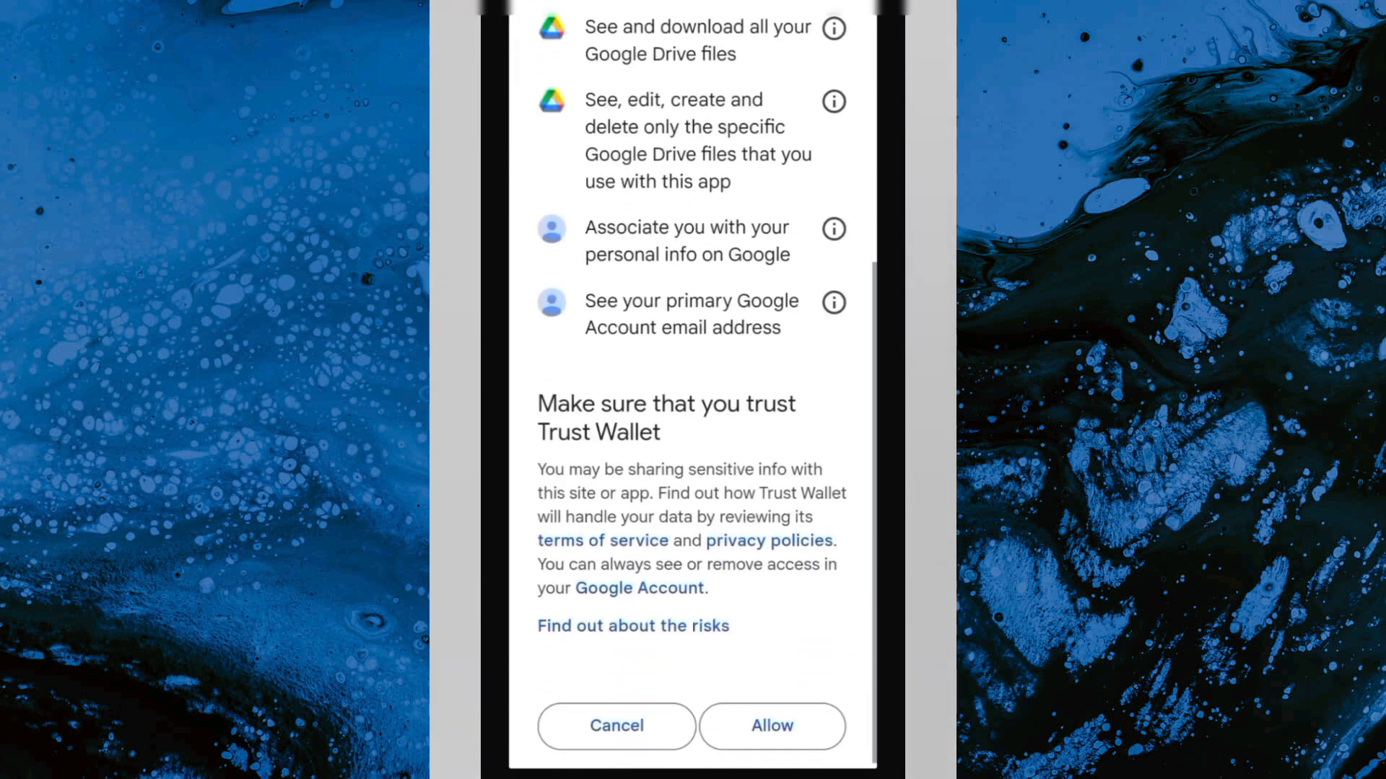
scroll("down", 3)
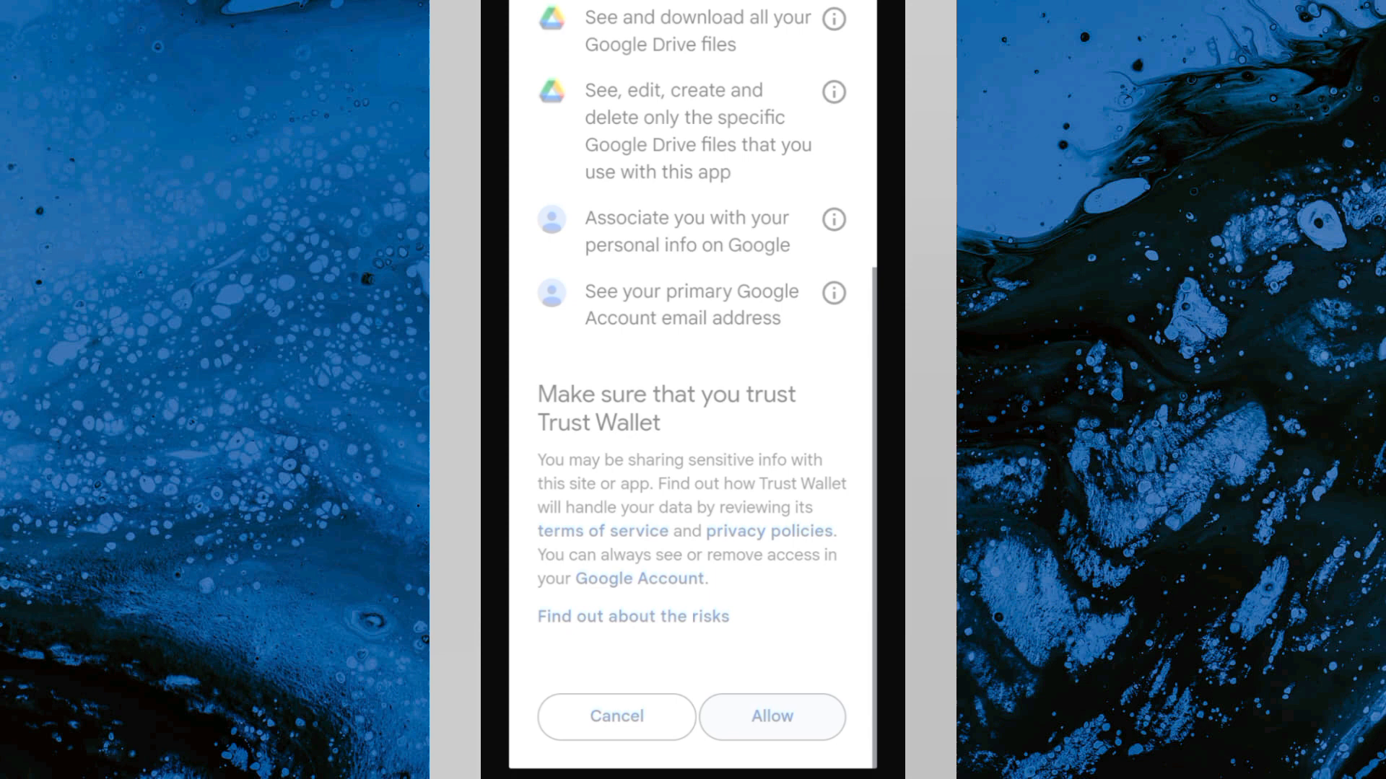
left_click(770, 717)
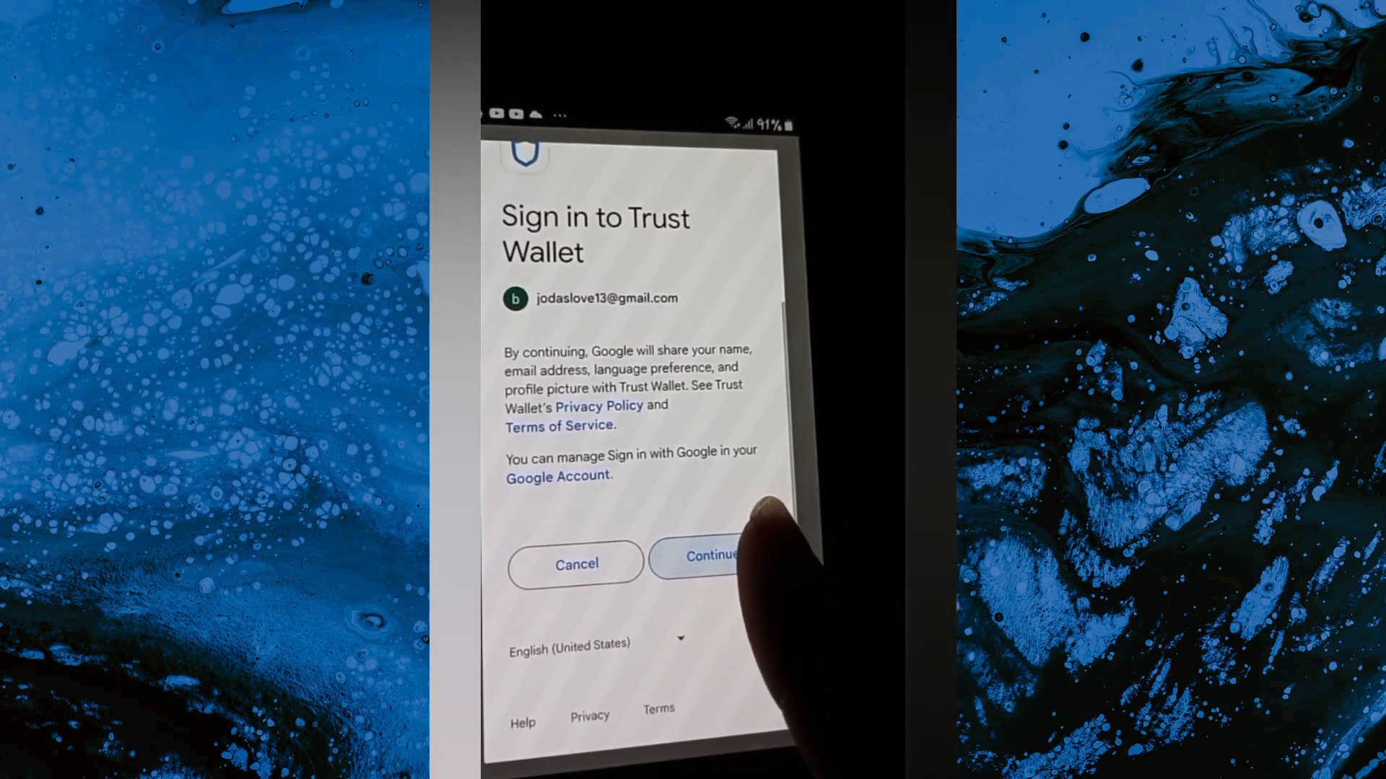
Continue the Google sign-in and confirm trusting Trust Wallet with the account
left_click(711, 563)
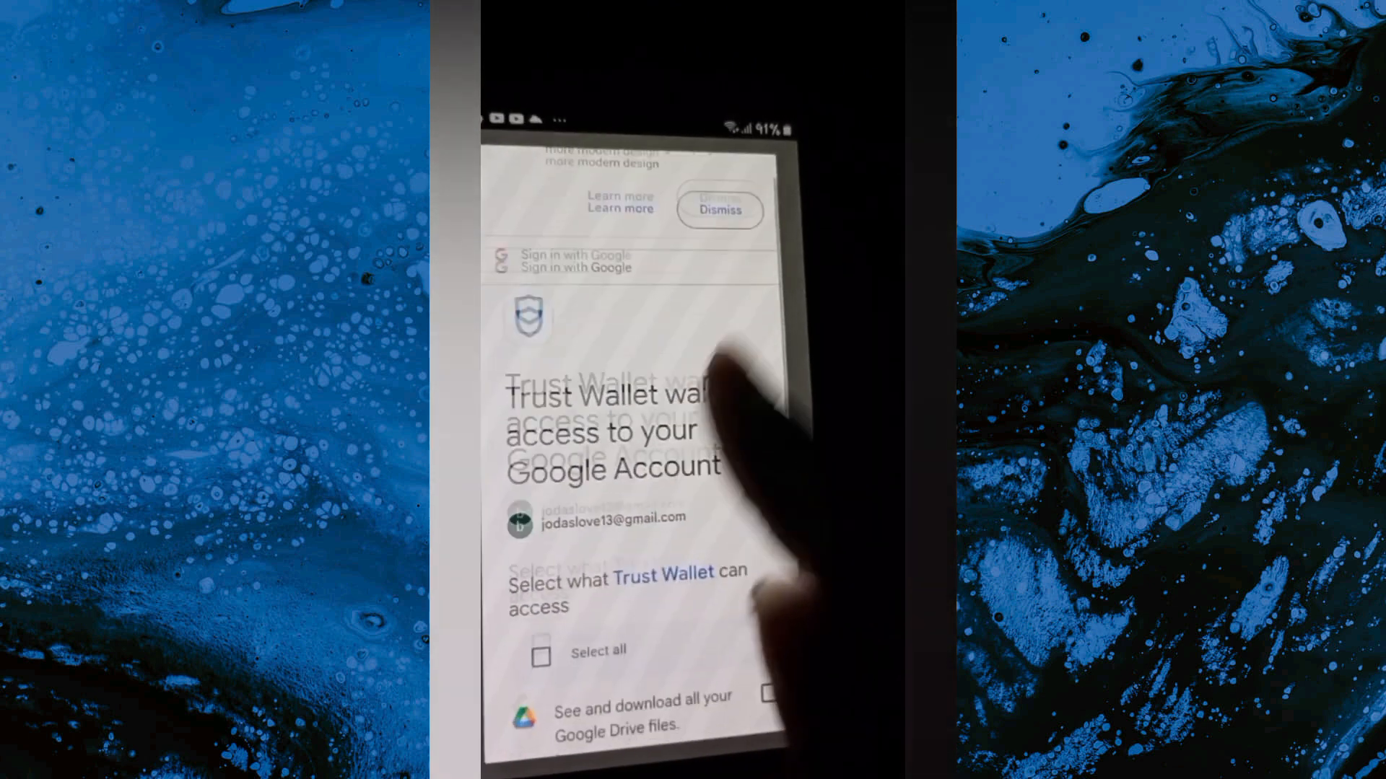
scroll("down", 3)
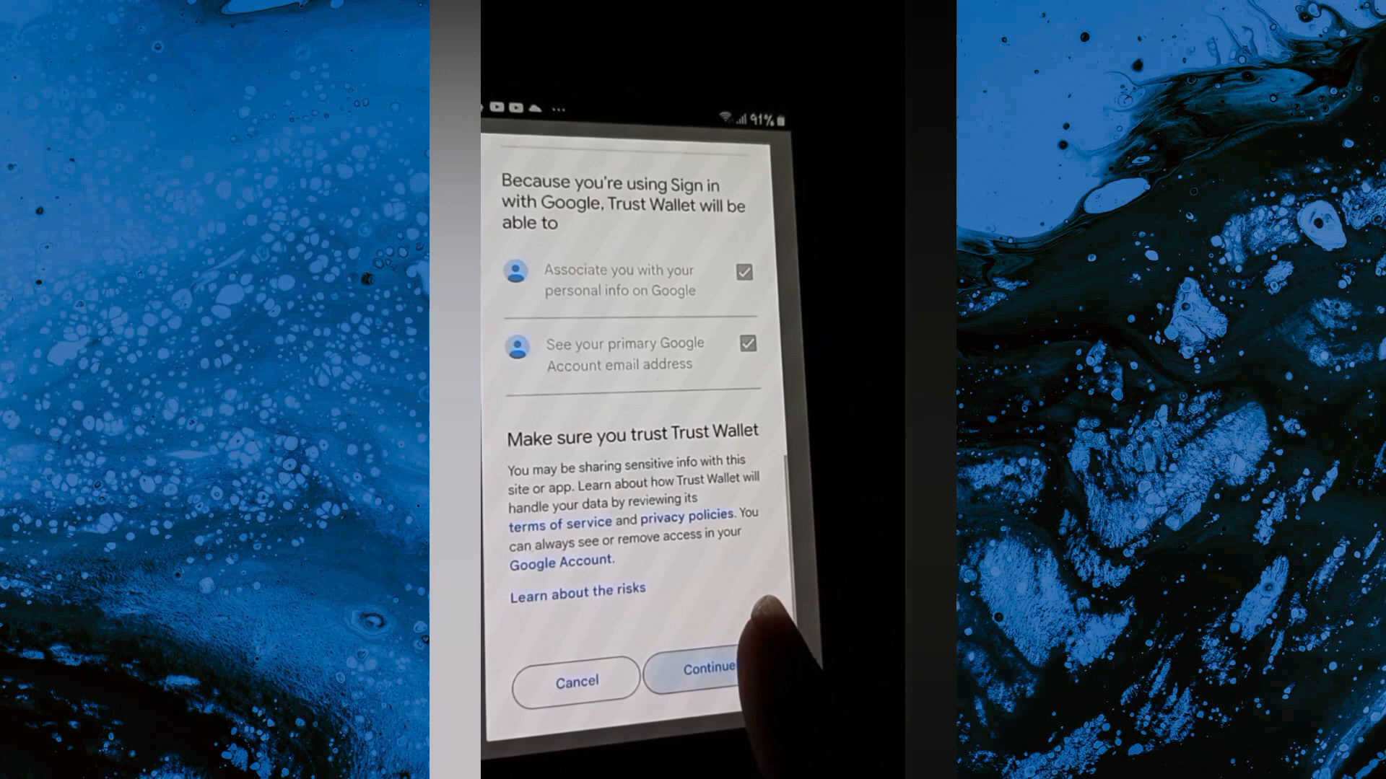
left_click(701, 681)
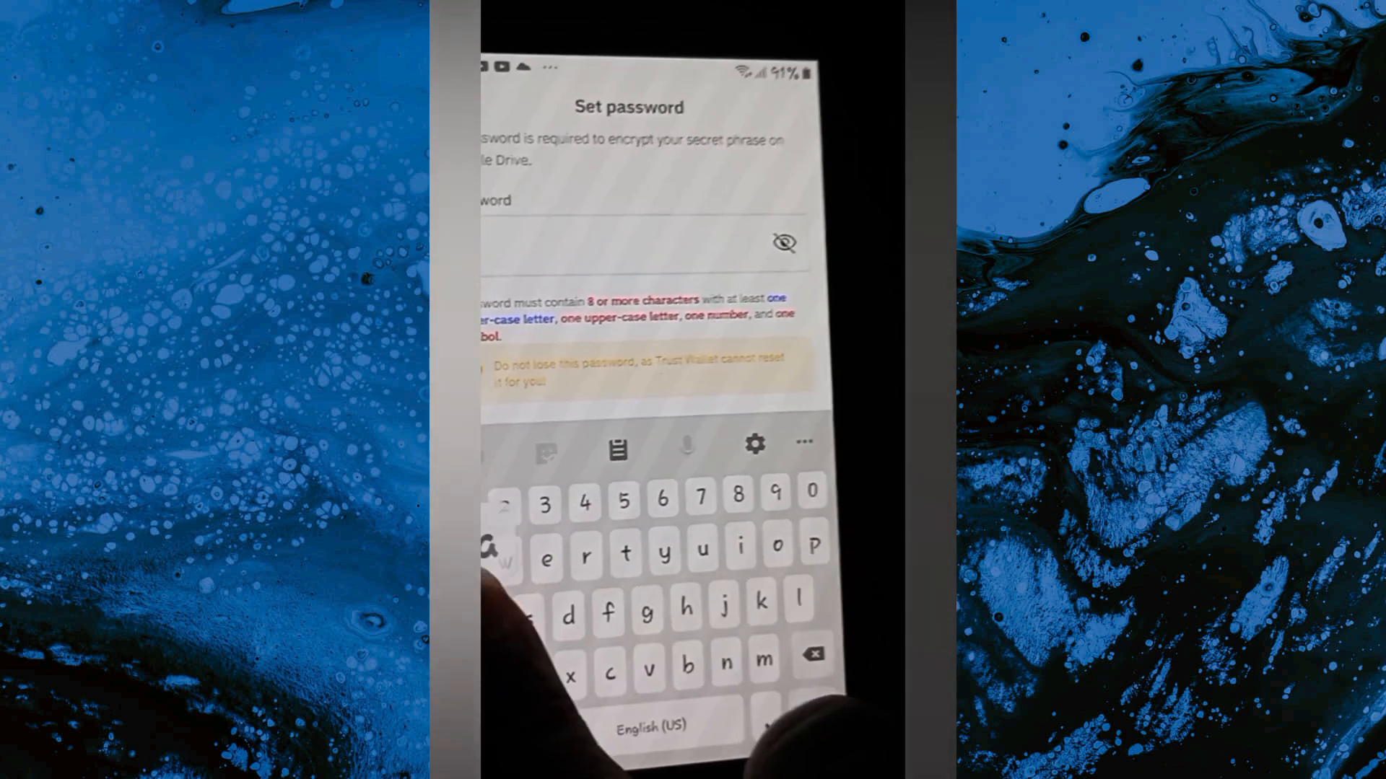
Enter a backup encryption password containing letters, a number and the @ symbol
type("s")
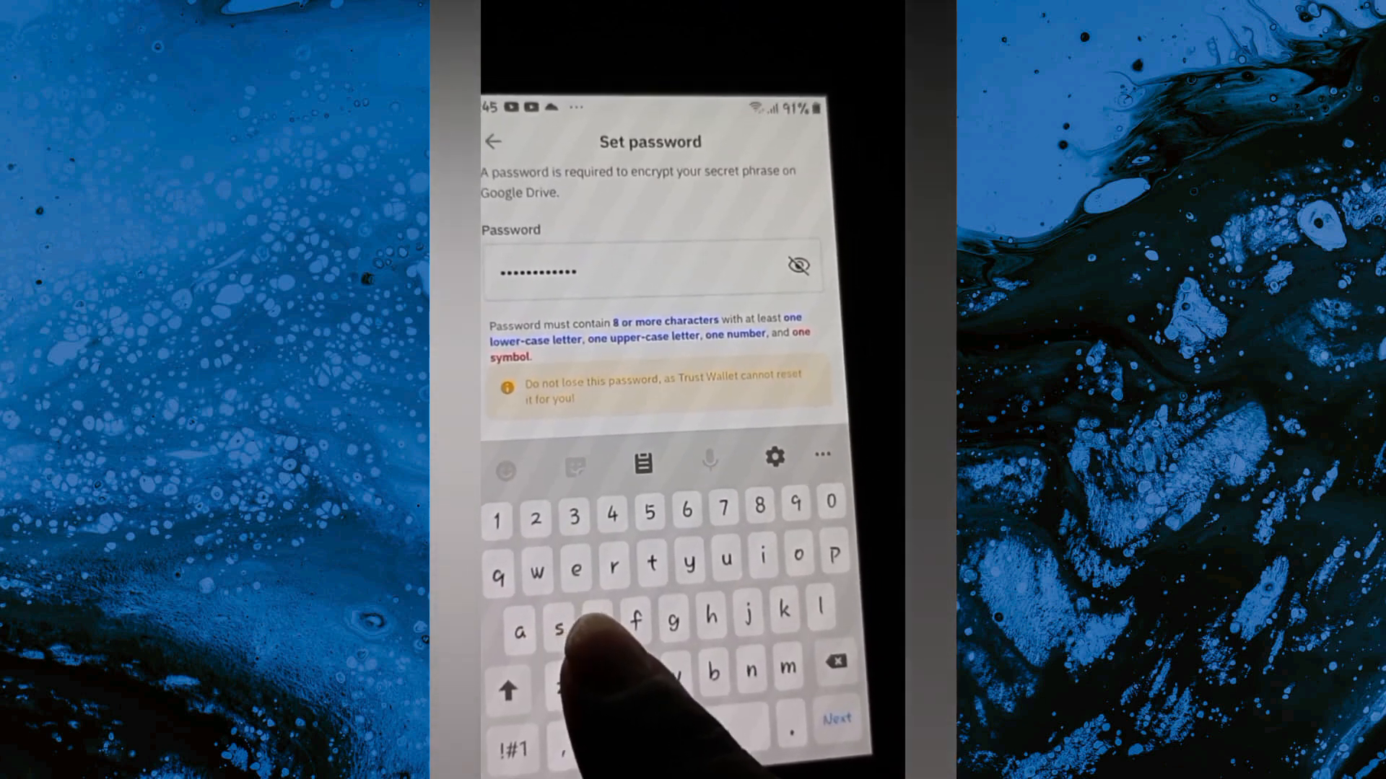
left_click(592, 620)
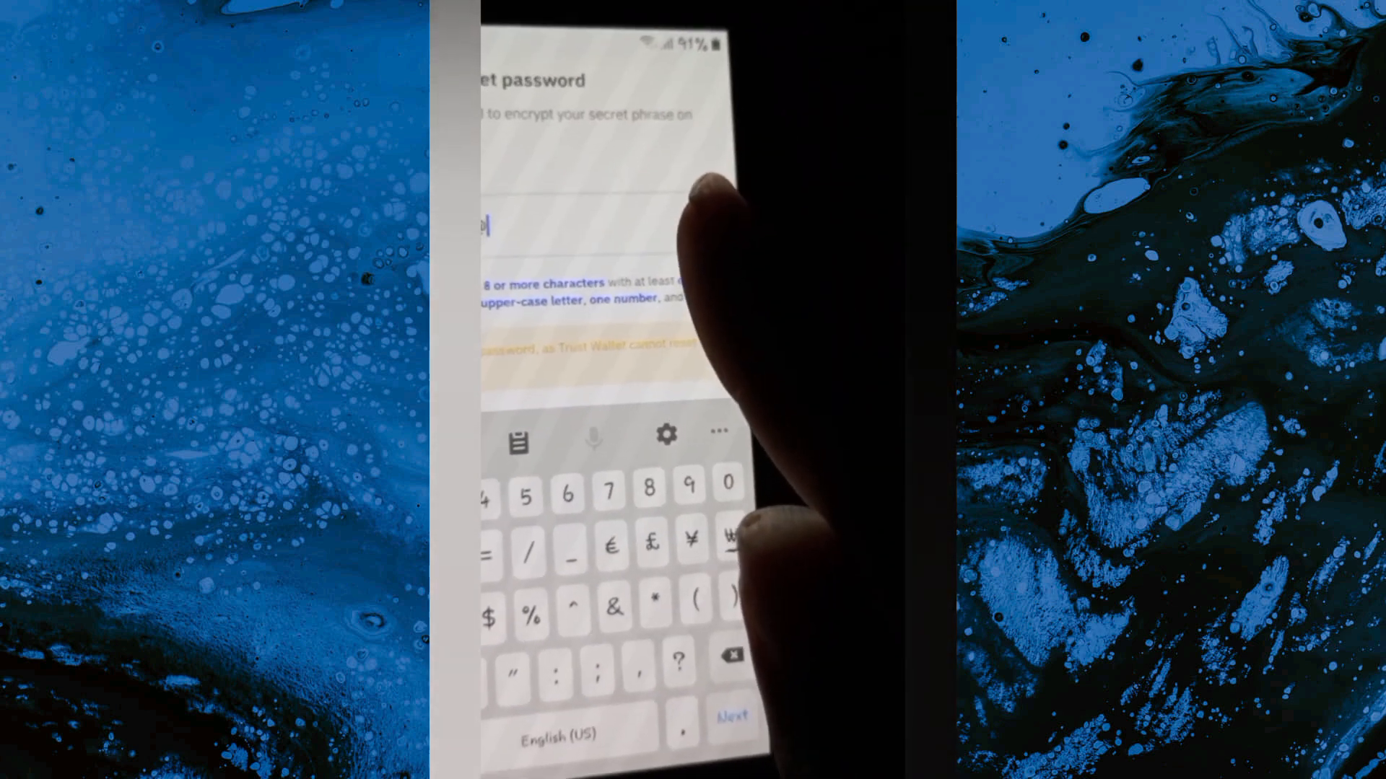
type("@")
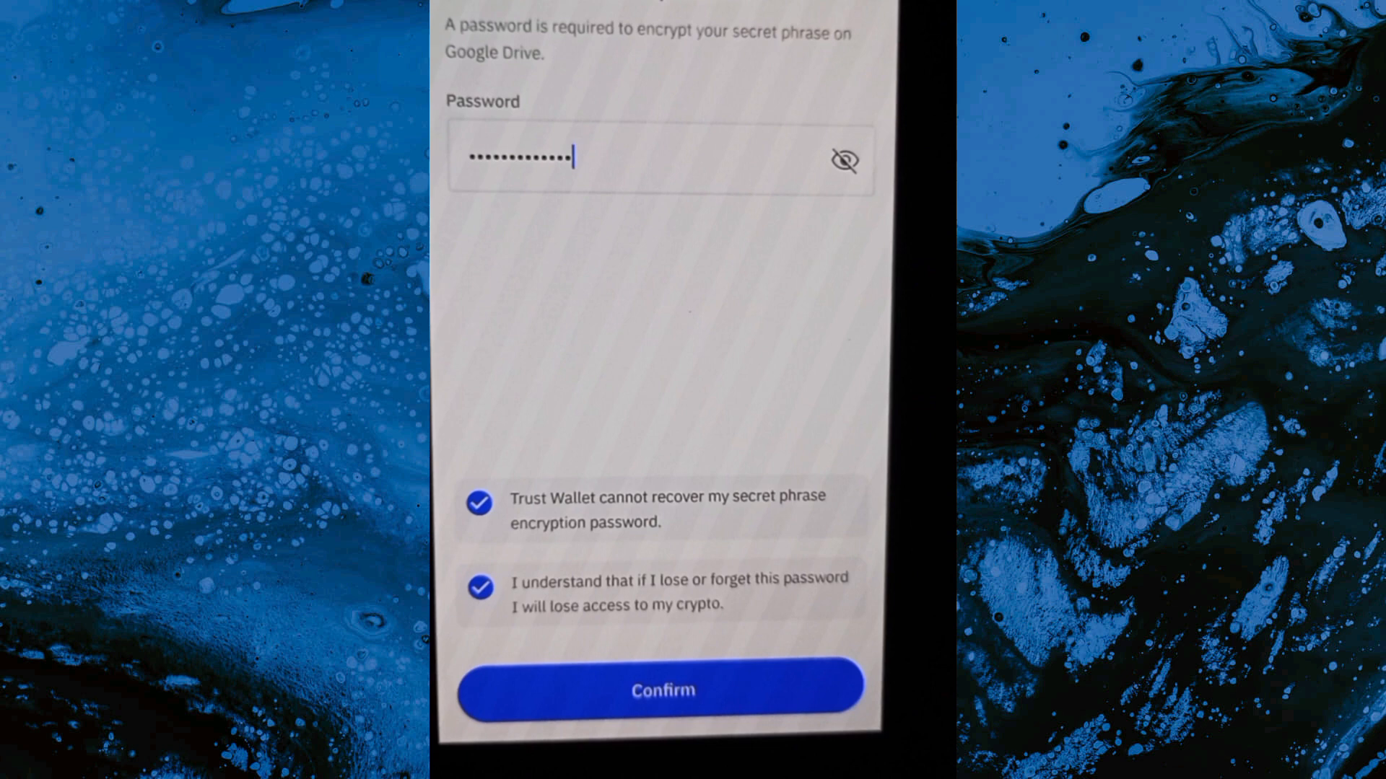
Confirm the backup encryption password after accepting both loss warnings
left_click(663, 690)
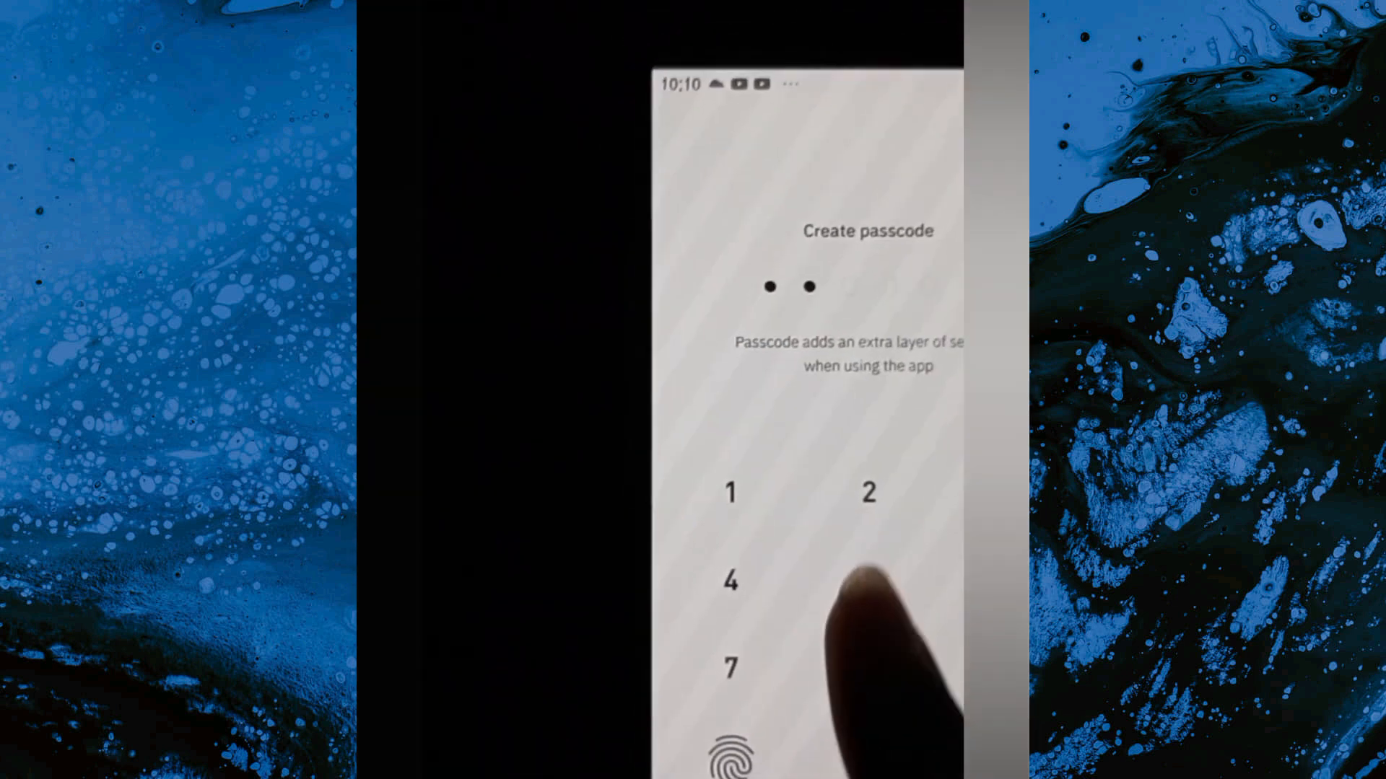
Set the six-digit app passcode and enable biometric fingerprint login
left_click(869, 494)
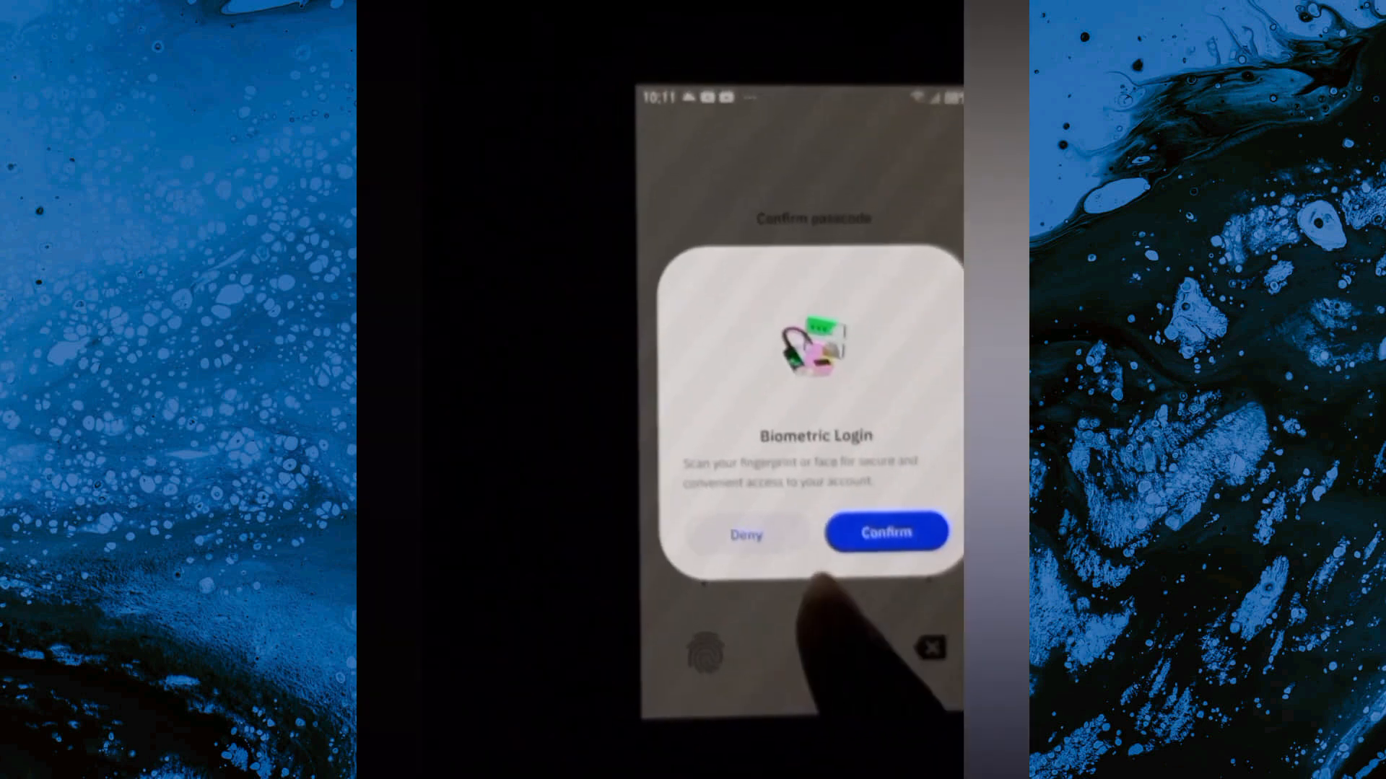
left_click(887, 532)
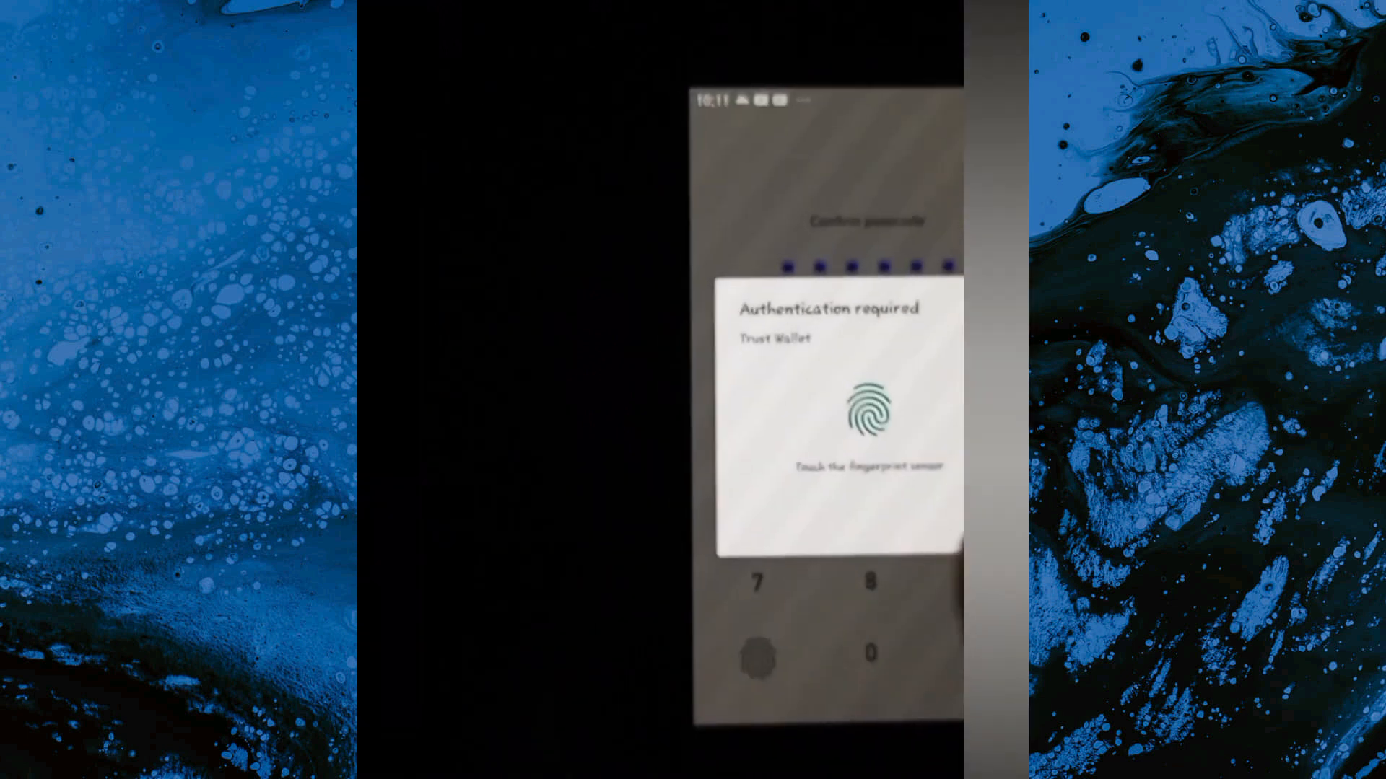